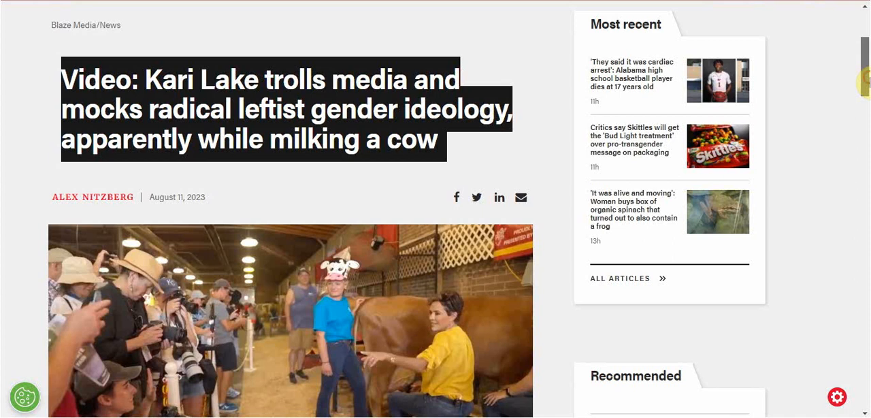
Scroll from the Kari Lake headline down to the embedded TheBlaze tweet with the cow-milking video
scroll(down, 3)
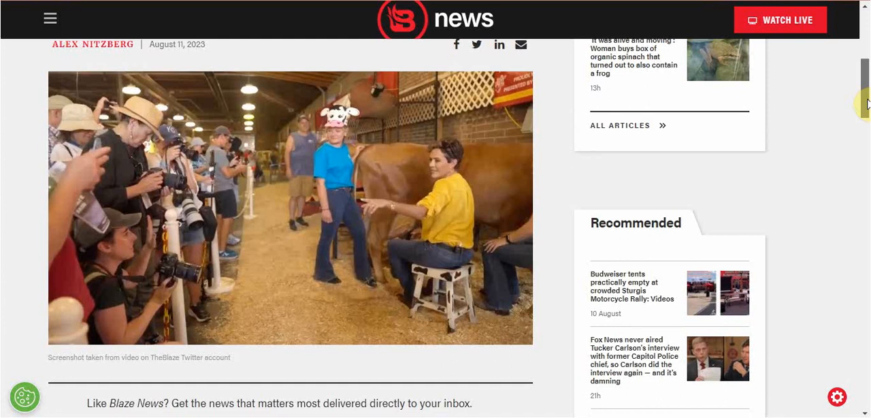
scroll(down, 3)
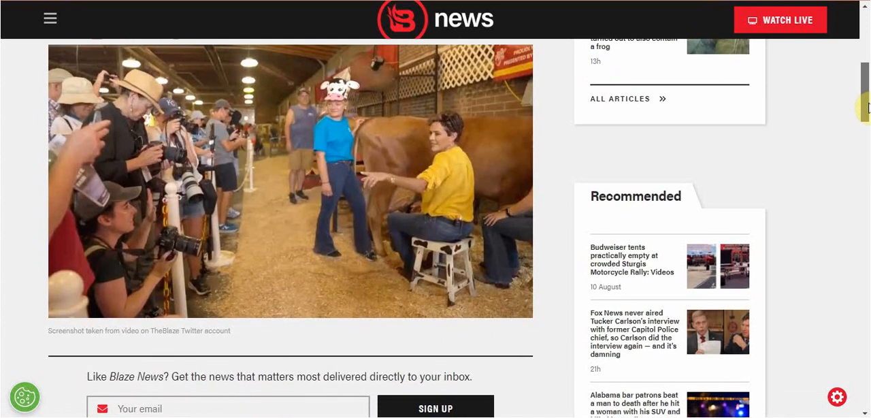
scroll(down, 3)
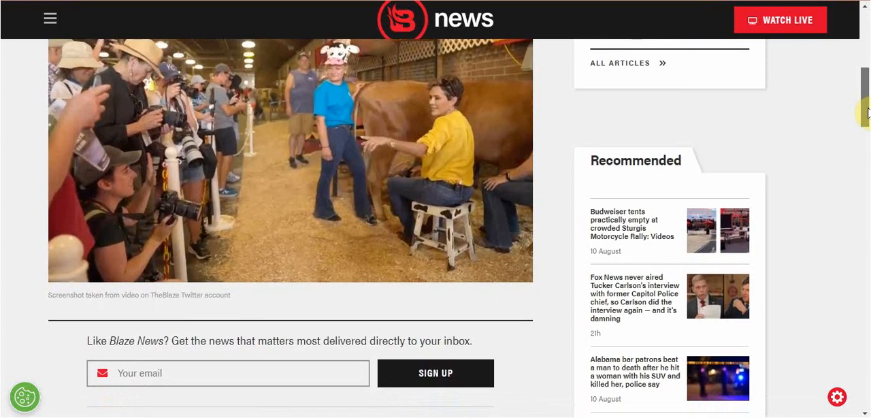
scroll(down, 3)
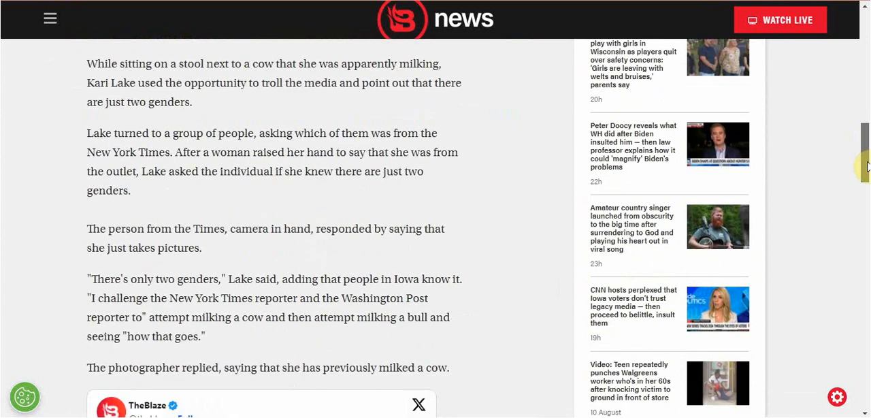
scroll(down, 3)
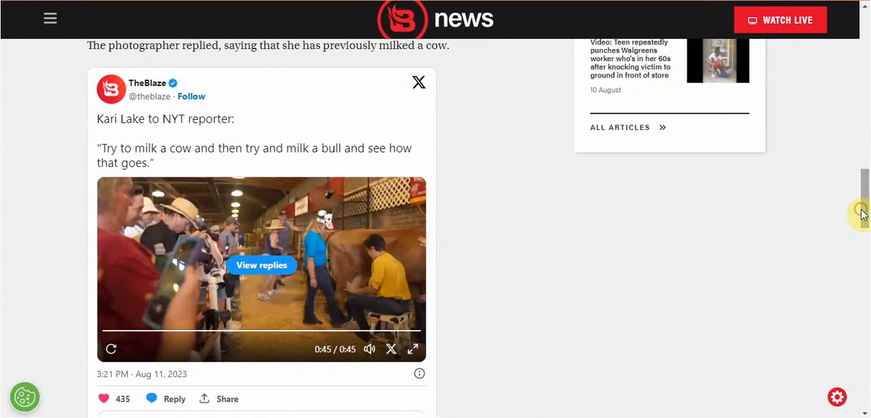
Play the embedded tweet's video of Kari Lake milking a cow and watch it
click(111, 349)
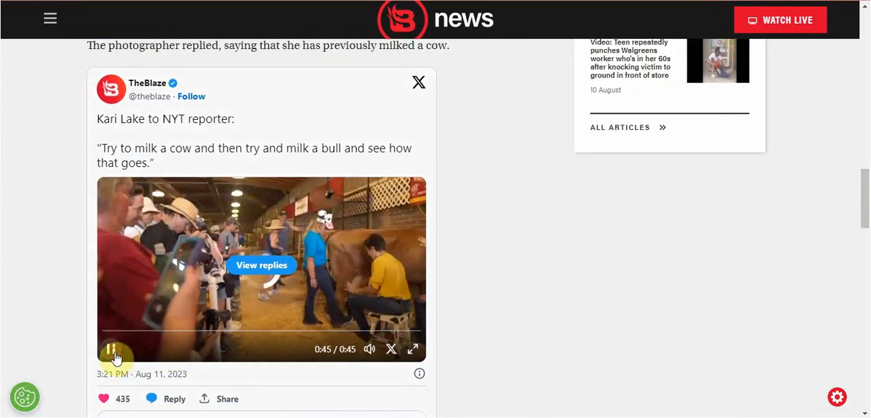
click(113, 348)
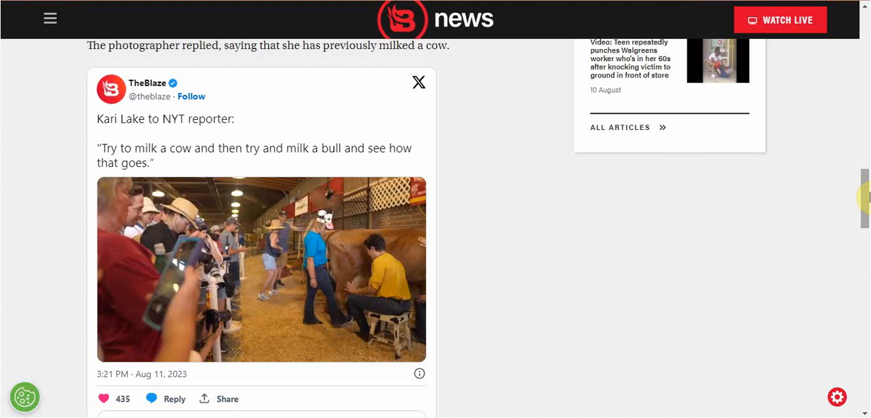
Scroll past the tweet to the paragraph about Lake's gender comments
scroll(down, 3)
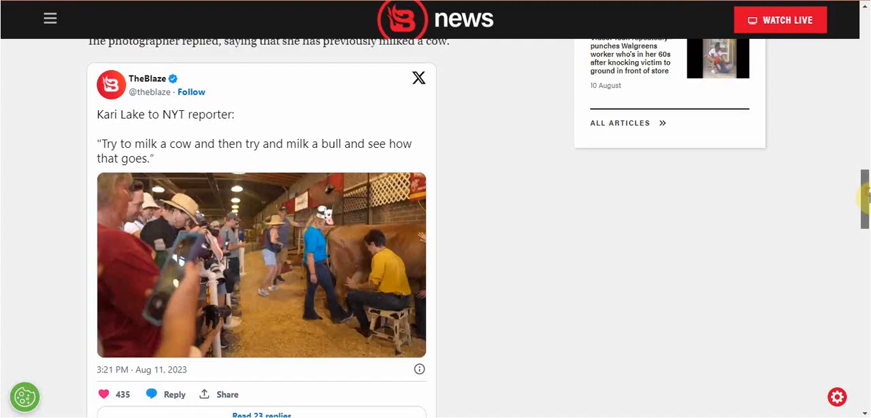
scroll(down, 3)
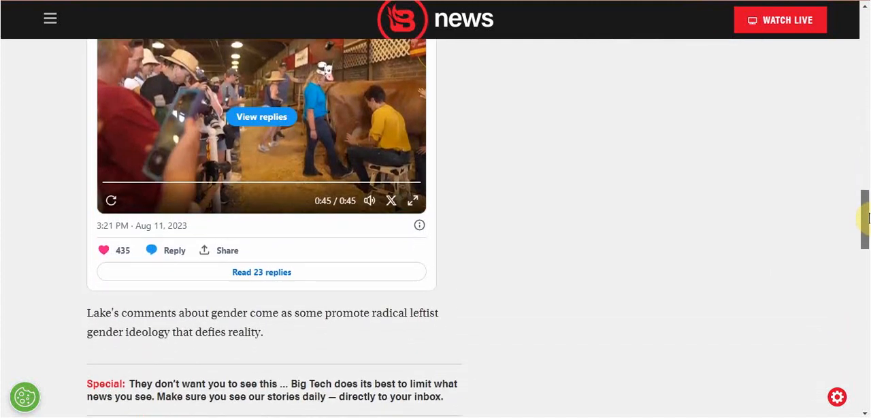
scroll(down, 3)
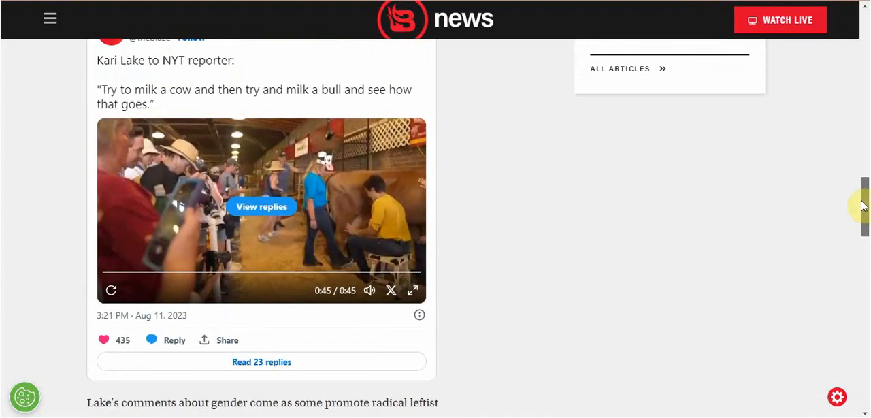
scroll(down, 3)
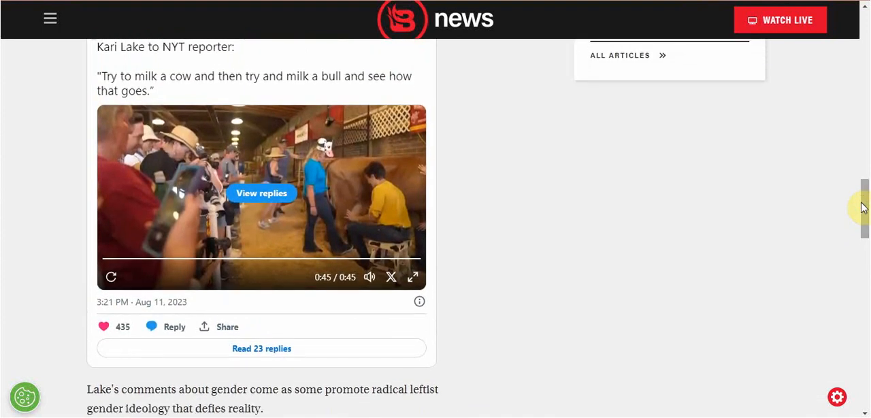